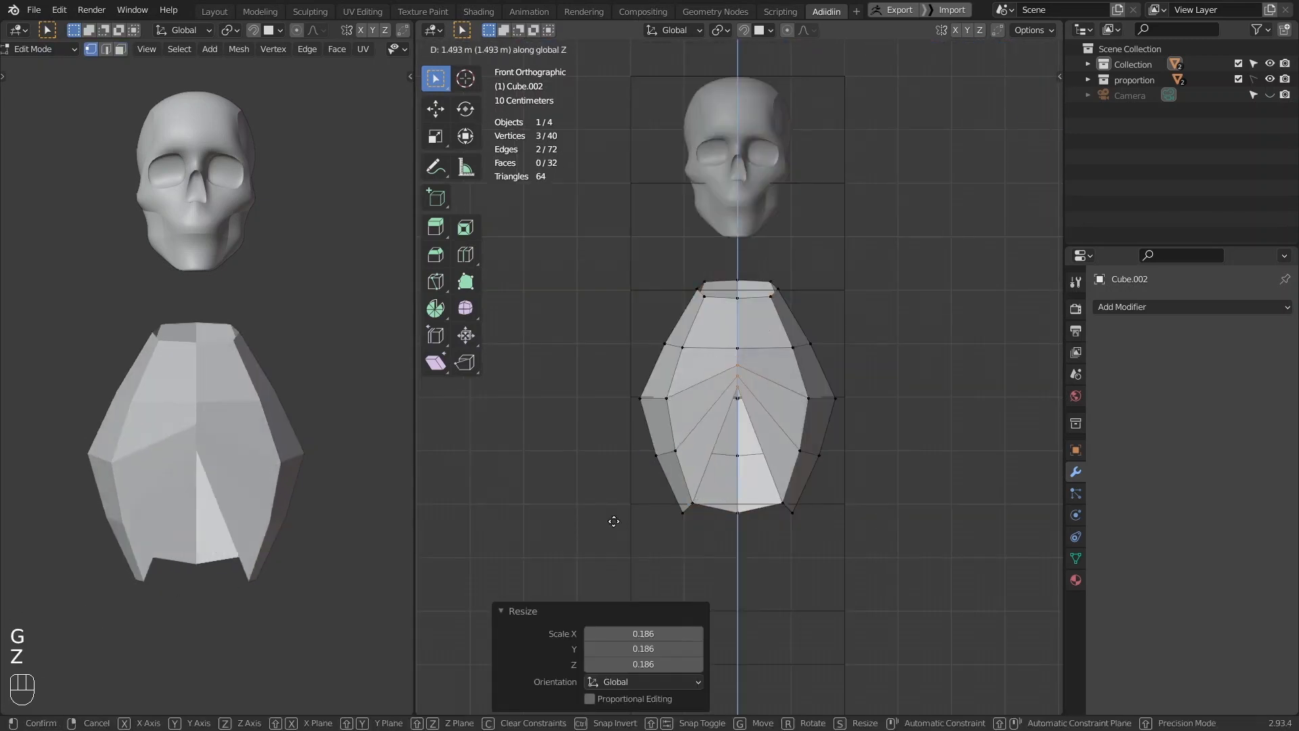
Step: Sculpt the ribcage into a tapering torso with sternum and block out a cylinder pelvis
key("3")
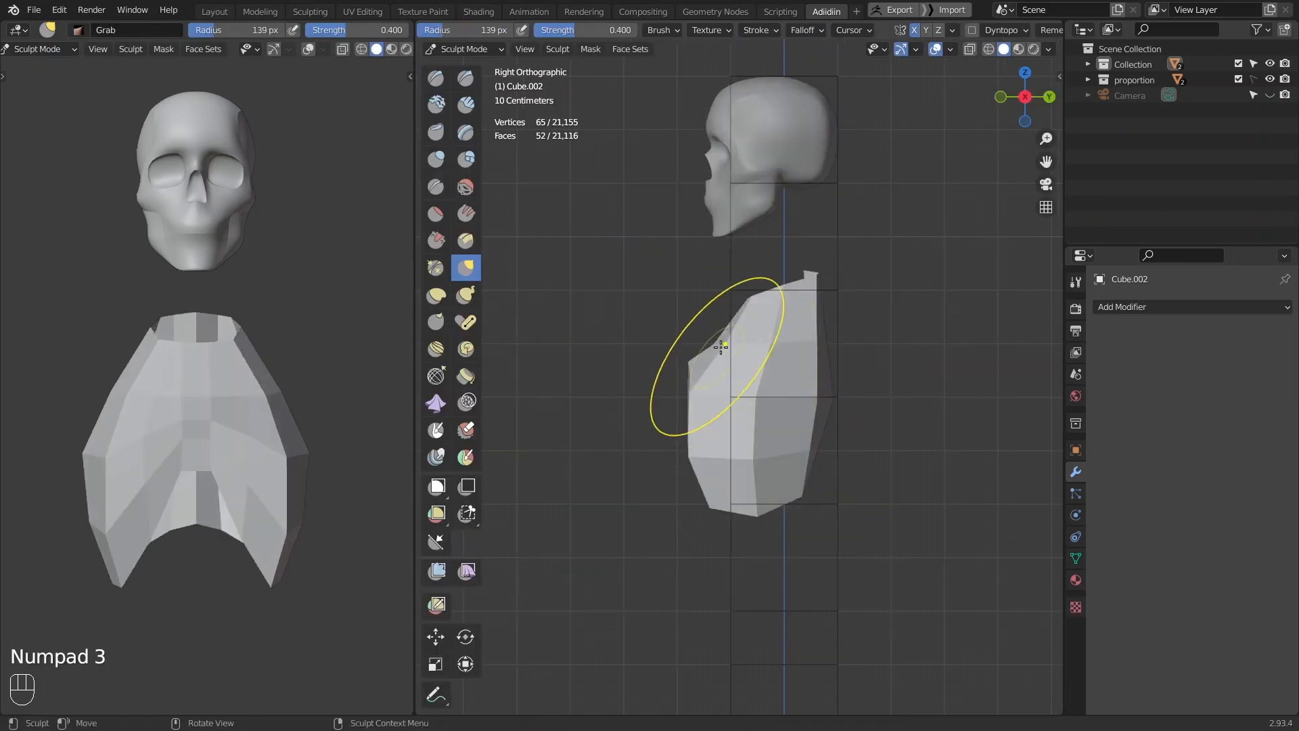
key("f")
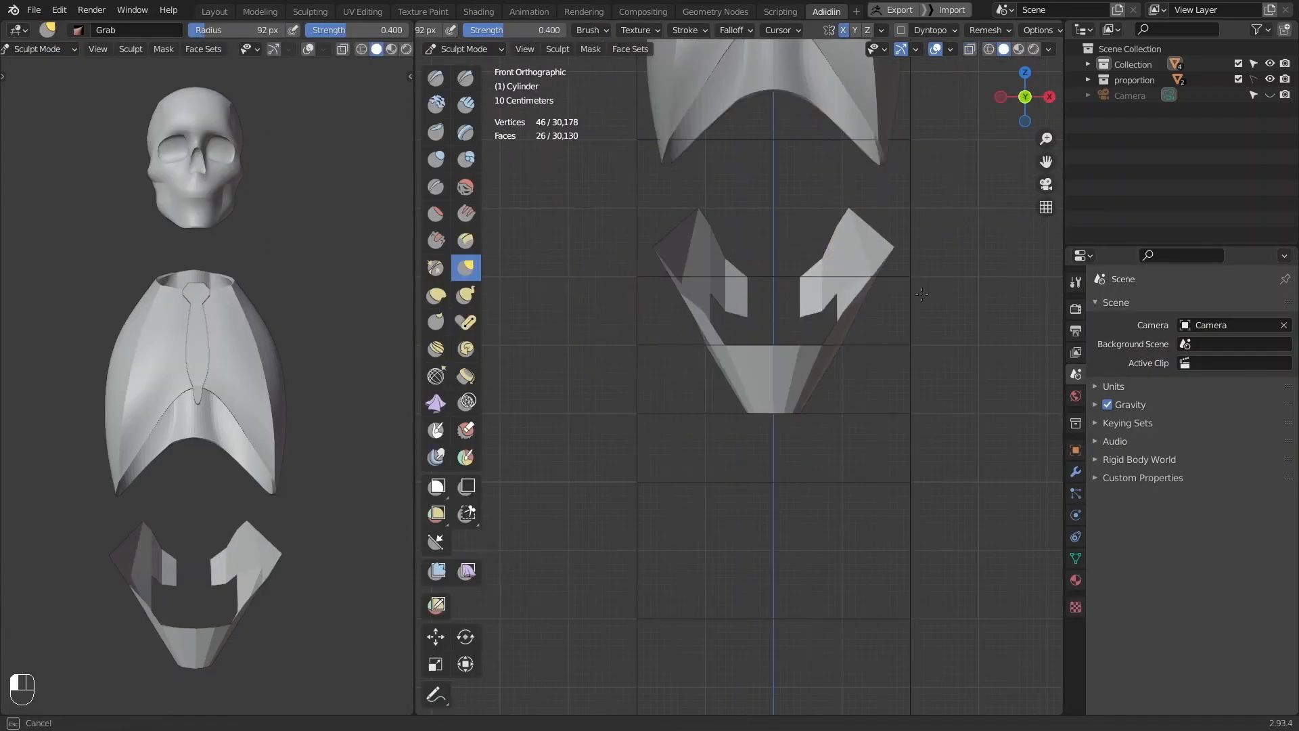
Step: Smooth the pelvis with subdivision and creases, then shape a Bezier curve in right view
key("Tab")
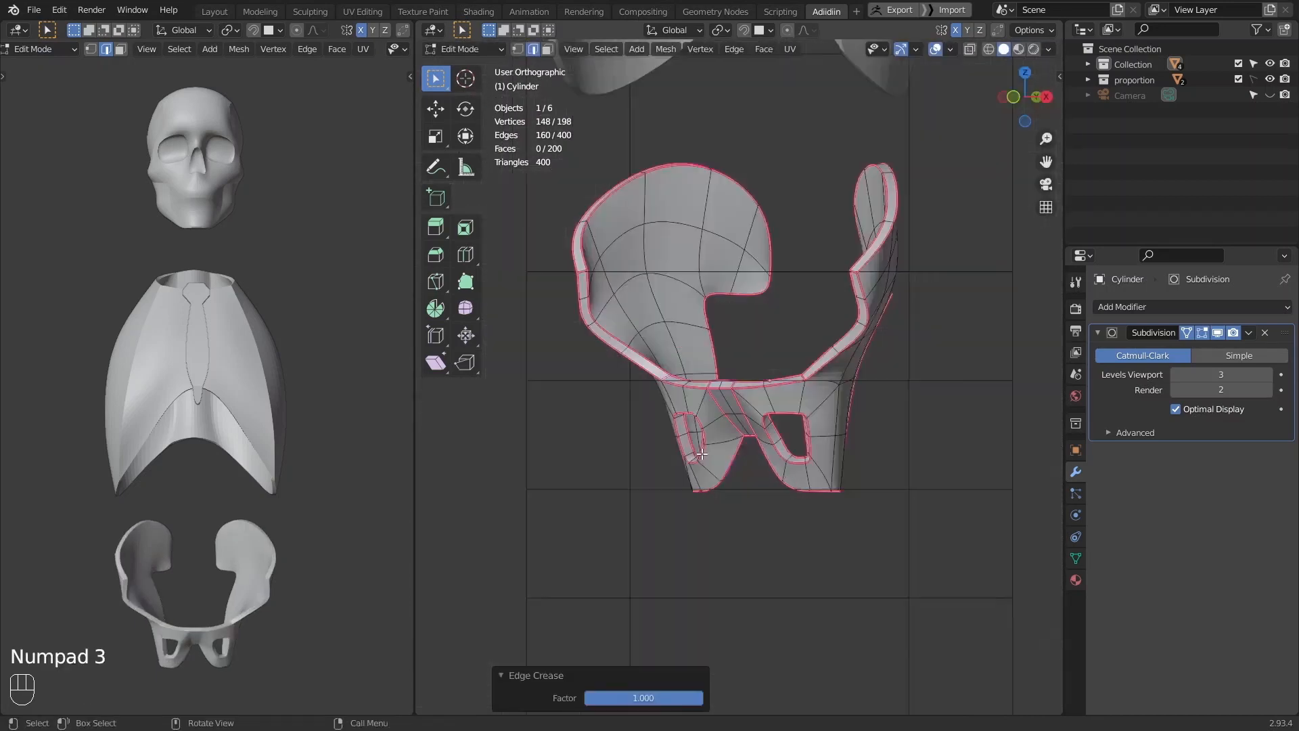
key("ctrl+tab")
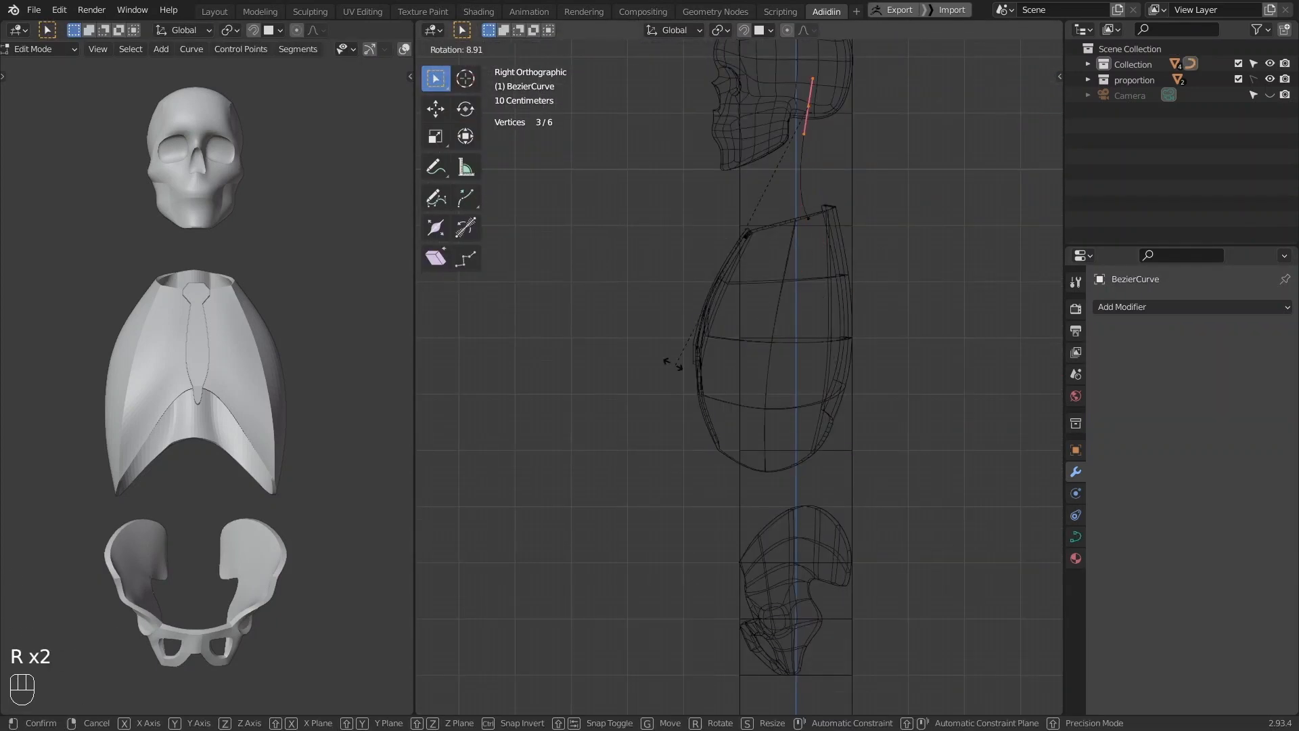
Step: Build the spine and sacrum, sculpt clavicles, and add a scapula cube from the back view
key("shift+a")
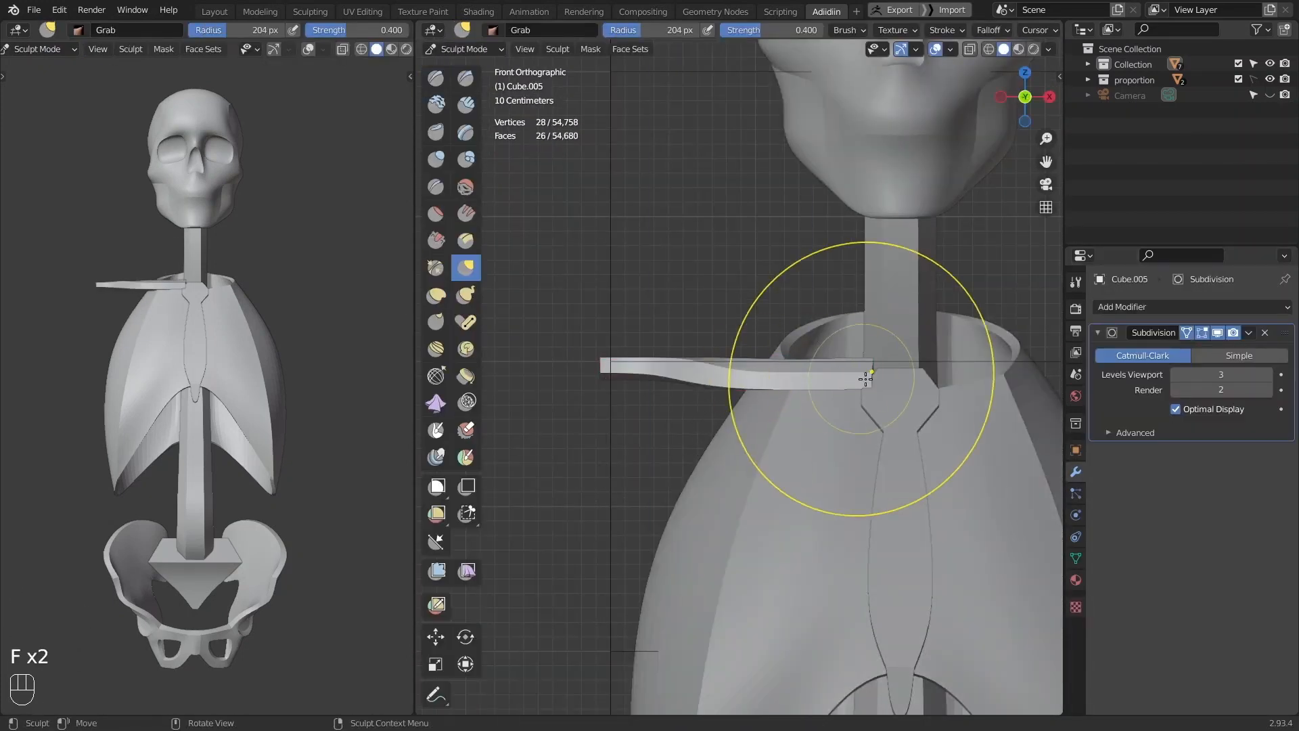
key("Tab")
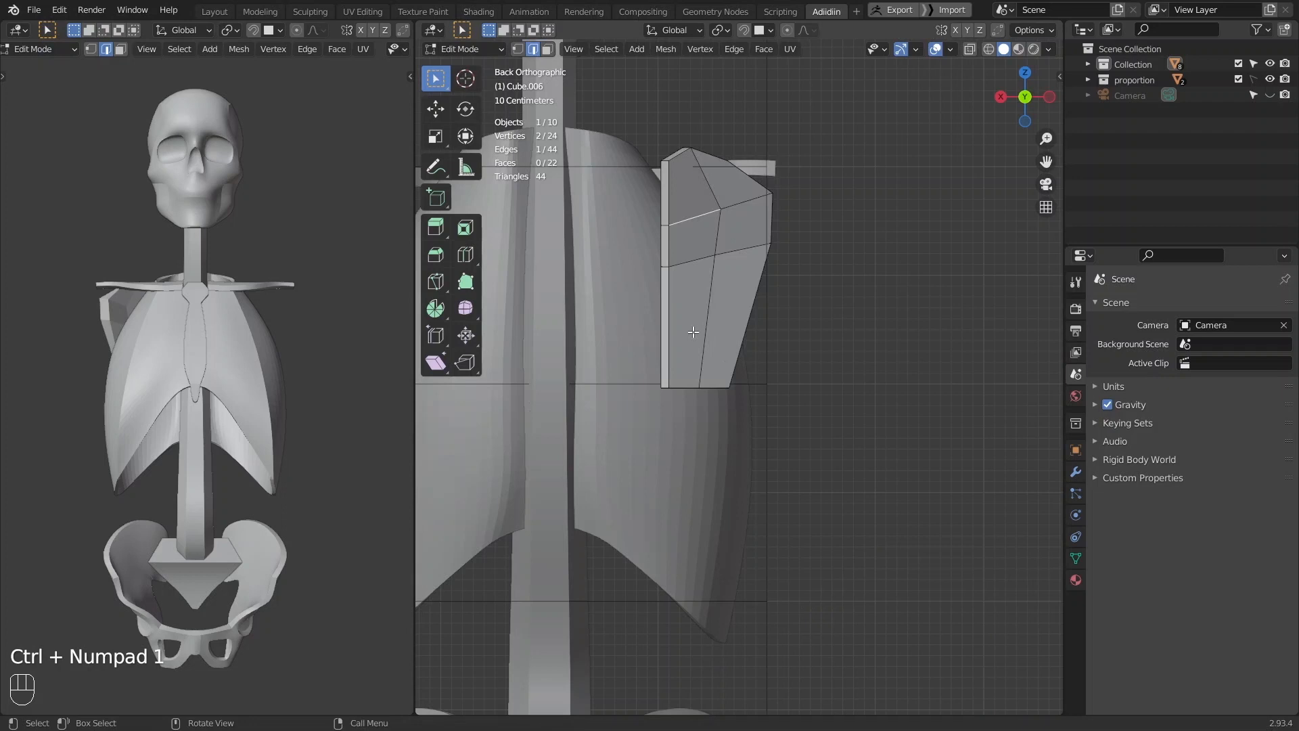
Step: Extrude the scapula's acromion process and add edge loops with Ctrl+R
key("e")
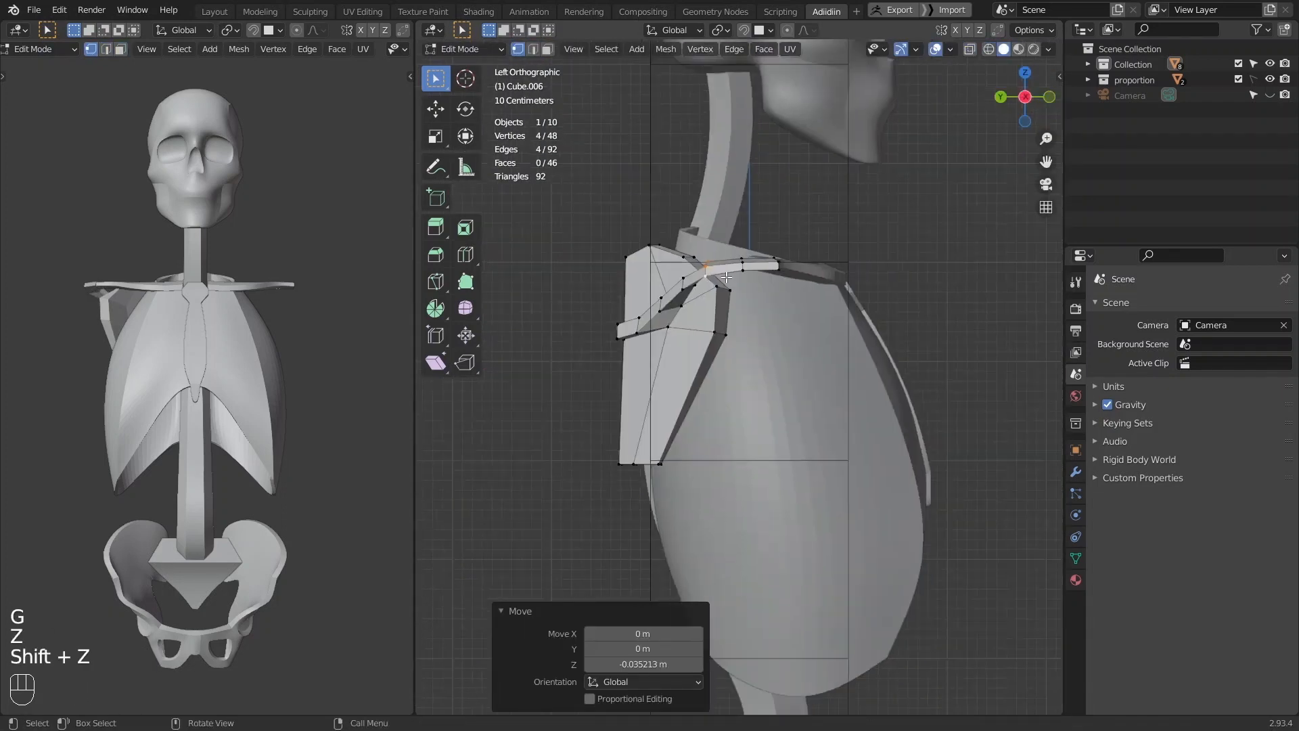
key("Ctrl+R")
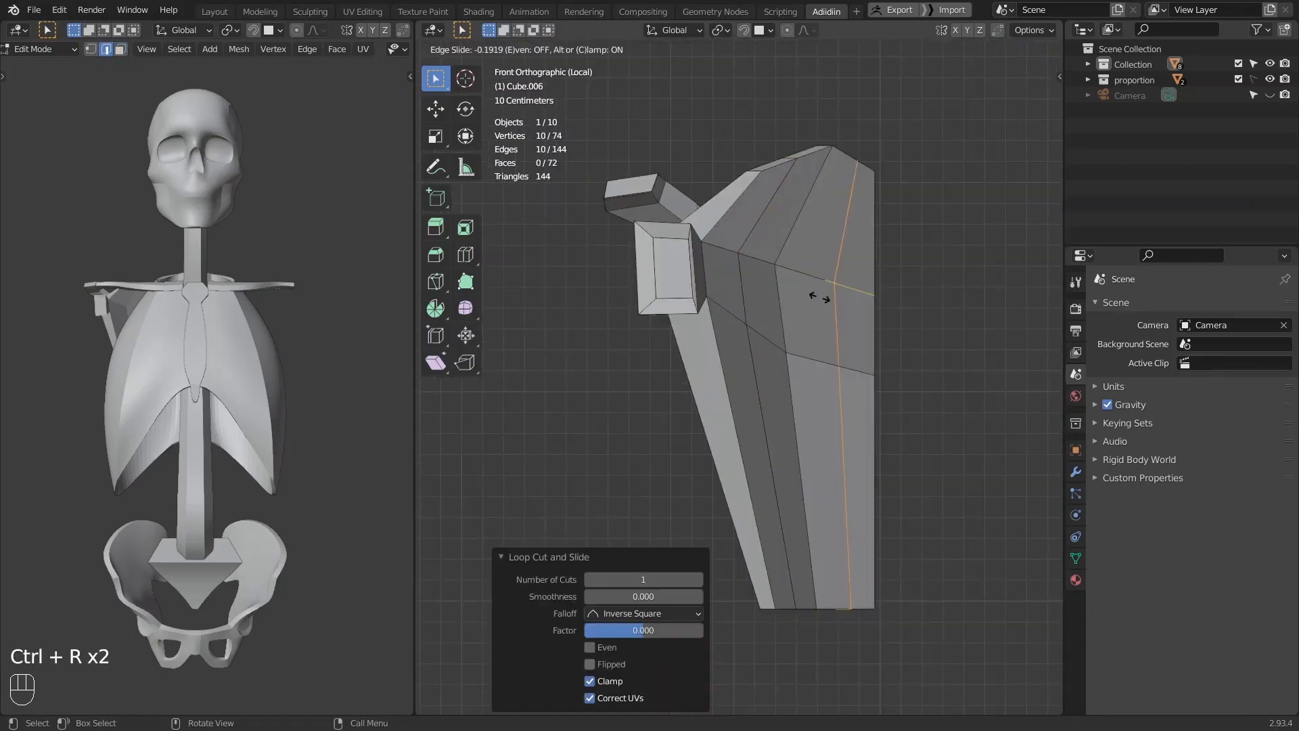